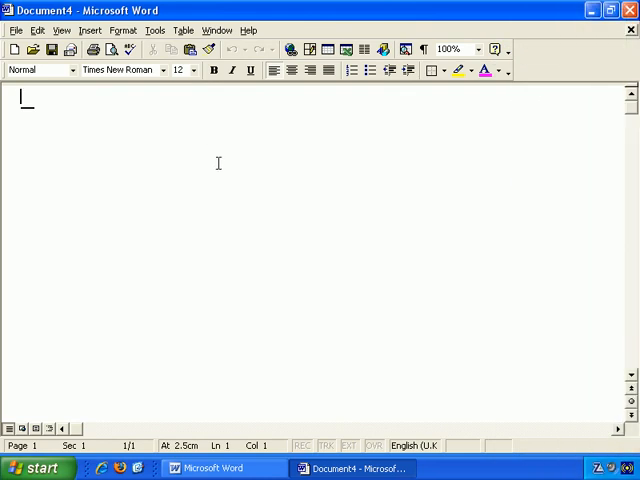
- Enter the three lines 'list item 1', 'List item 2', 'List item 3'
text(—)
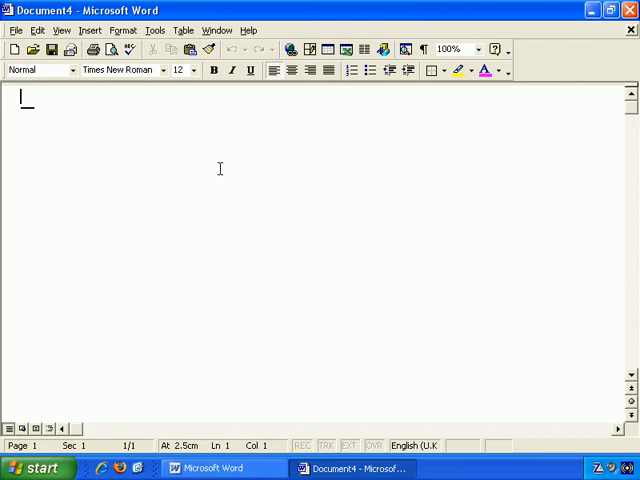
text(paraa)
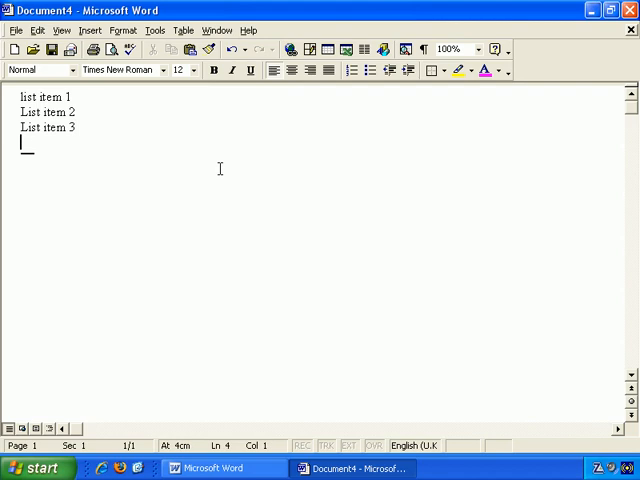
mouse_move(176, 148)
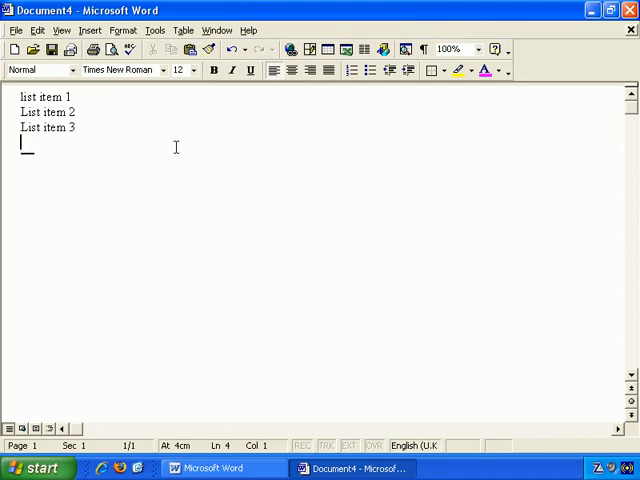
mouse_move(142, 144)
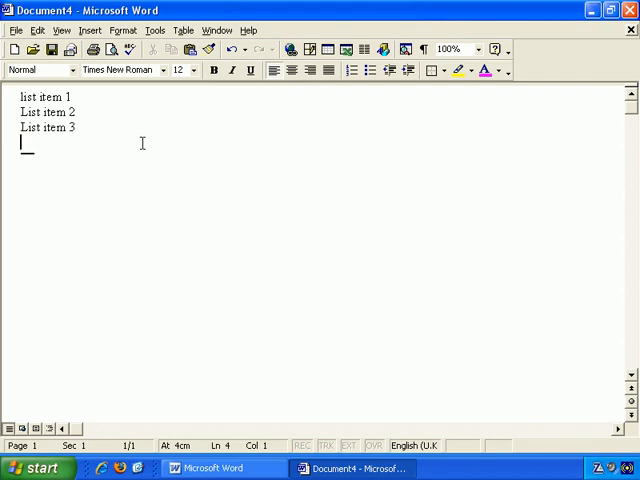
- Select the three lines and give them round bullets from the Formatting toolbar
drag(10, 112, 80, 128)
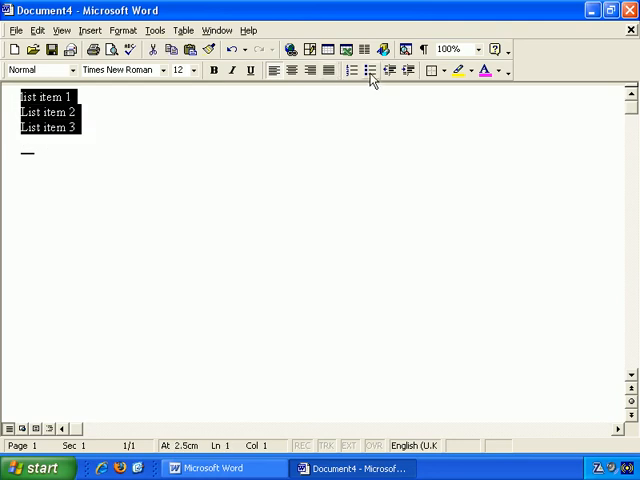
mouse_move(368, 70)
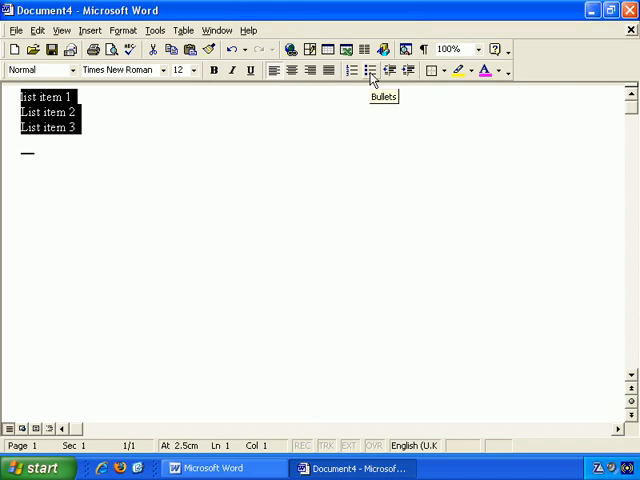
click(372, 70)
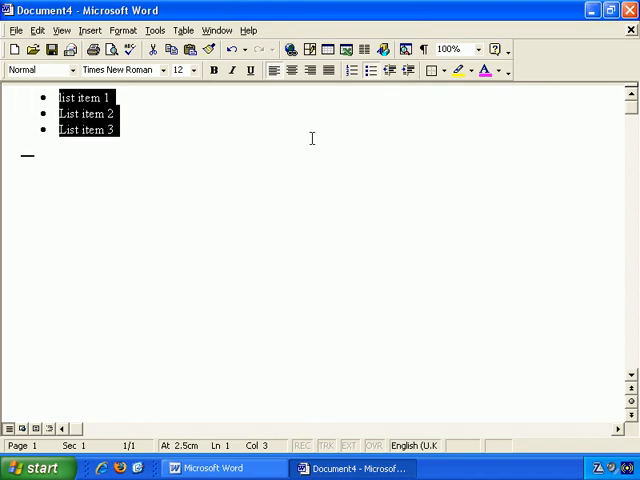
mouse_move(172, 104)
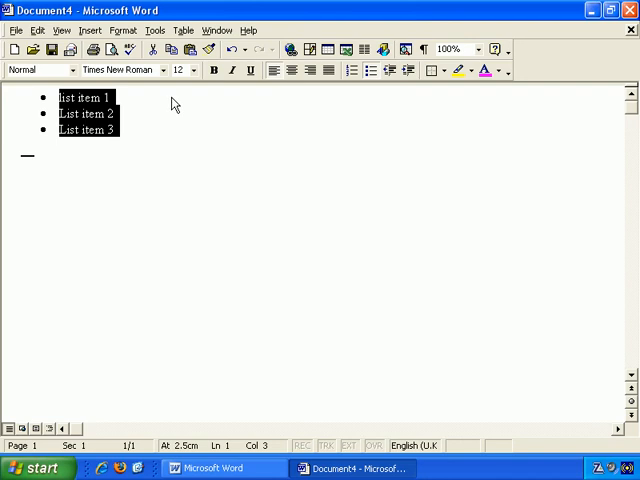
click(102, 96)
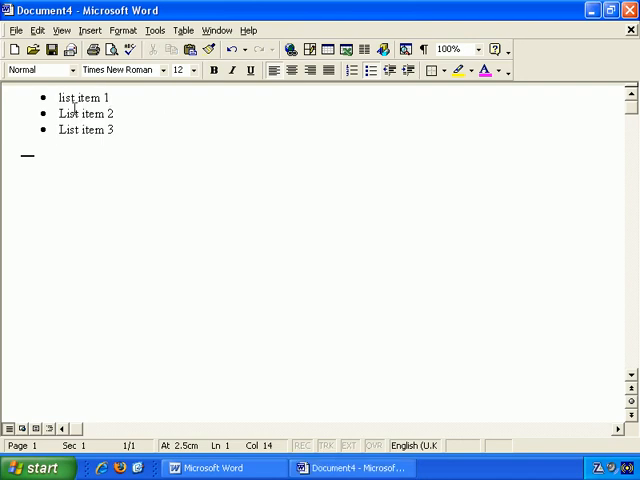
- Reselect the list and toggle the bullets off and back on
drag(58, 98, 114, 114)
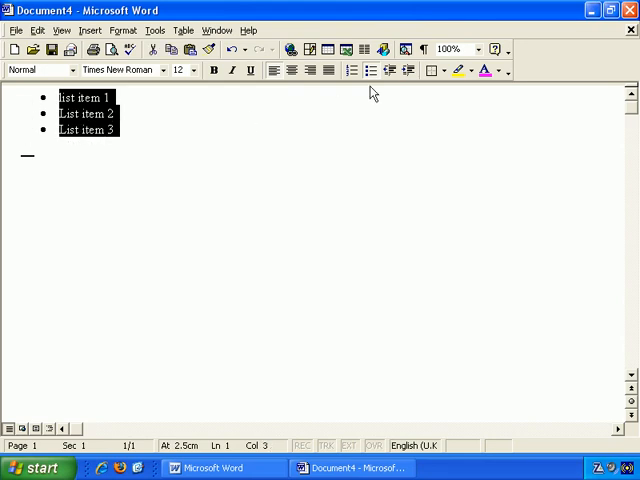
mouse_move(372, 70)
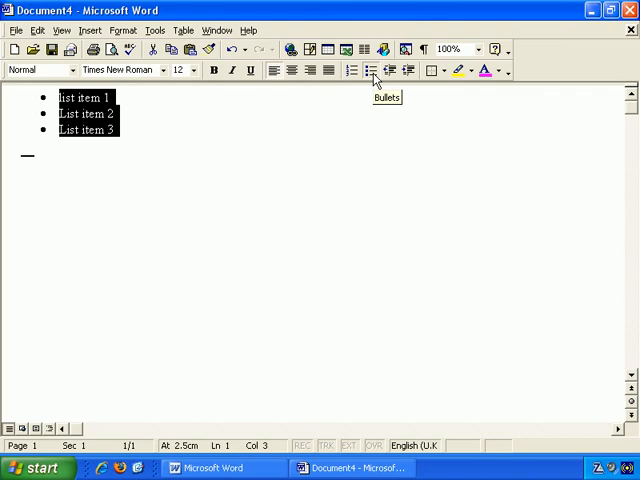
click(370, 70)
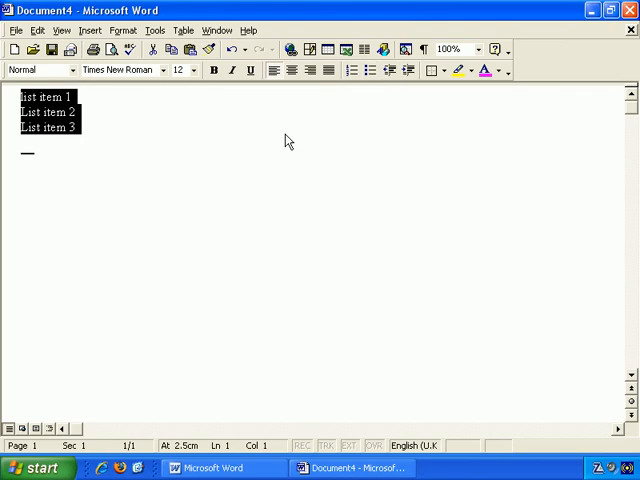
click(72, 128)
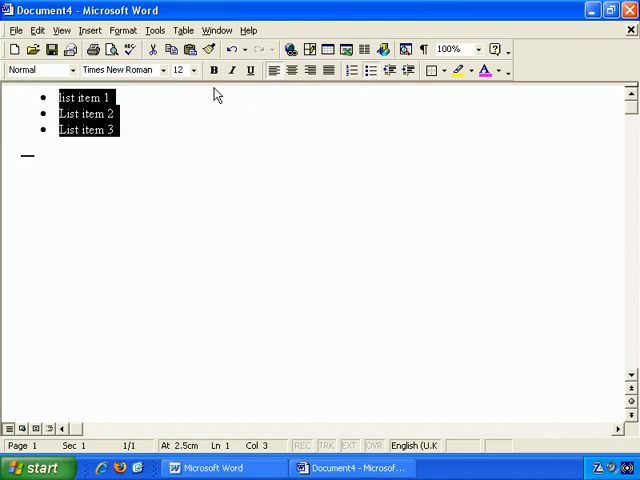
- Insert a 'new bullet point' item after list item 1 with a blank line below it
click(148, 92)
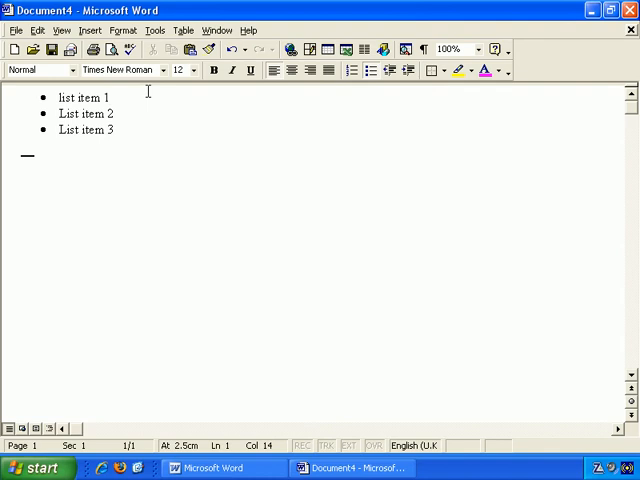
mouse_move(124, 96)
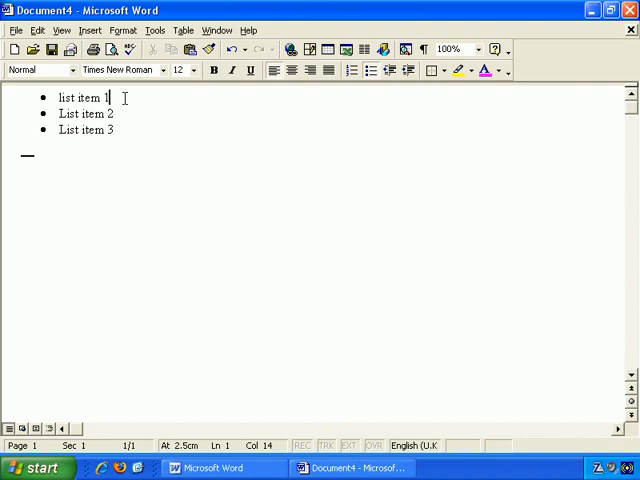
key(Return)
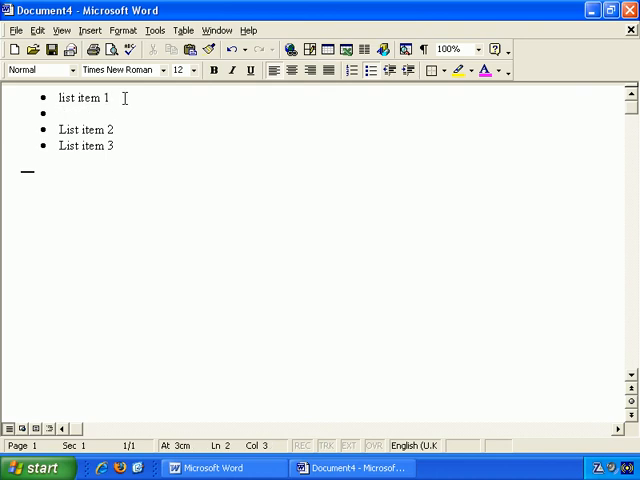
text(new)
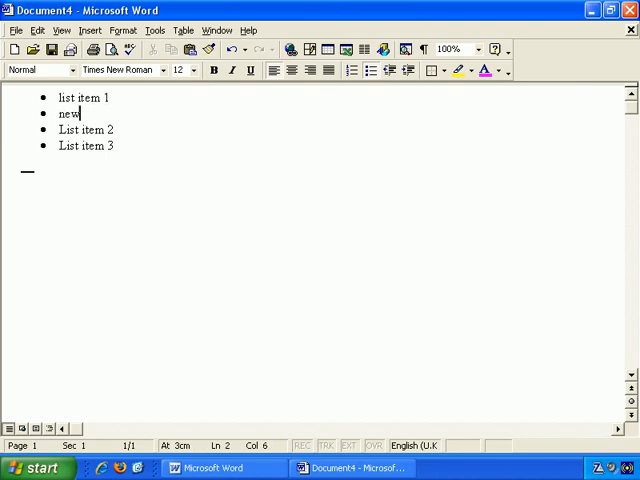
text(bullet point)
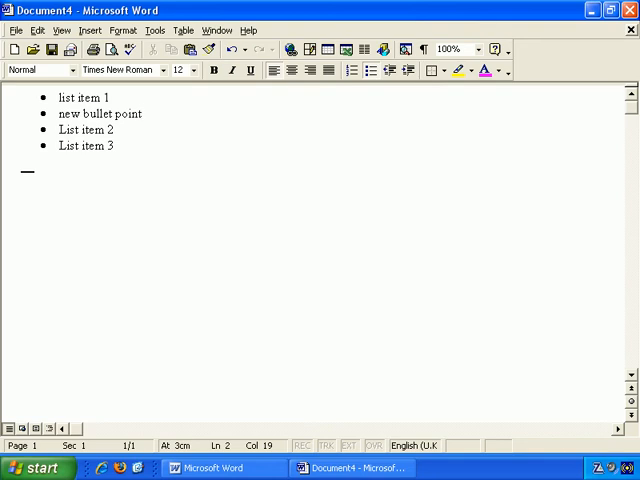
key(Return)
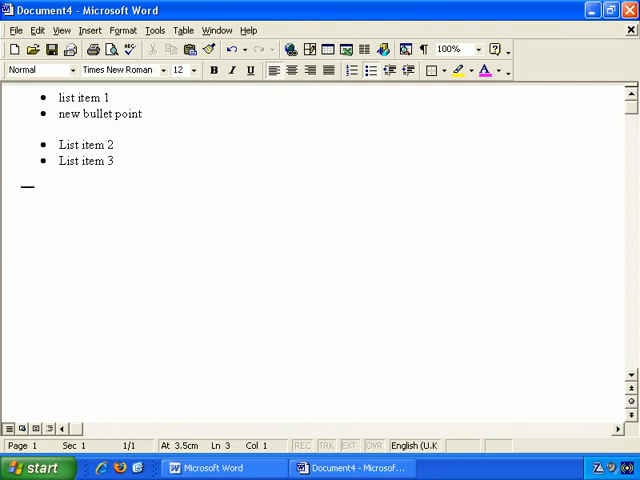
click(106, 98)
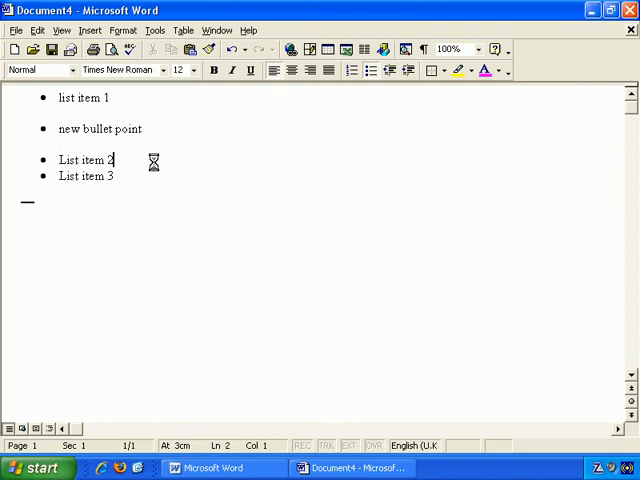
- Add a blank line and an empty bullet after List item 3, leaving List item 2 to be removed
key(Return)
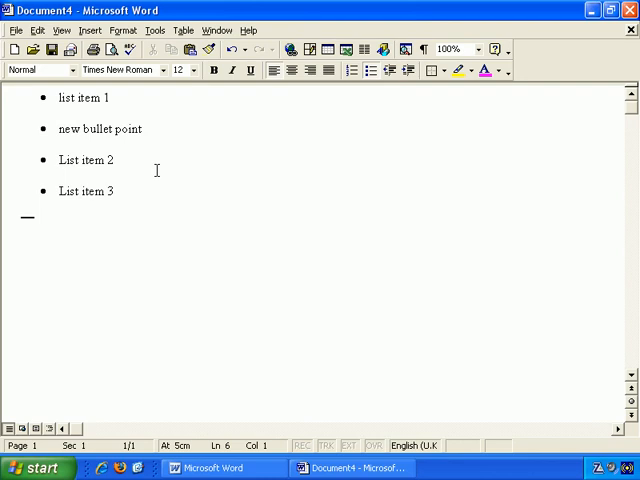
click(112, 192)
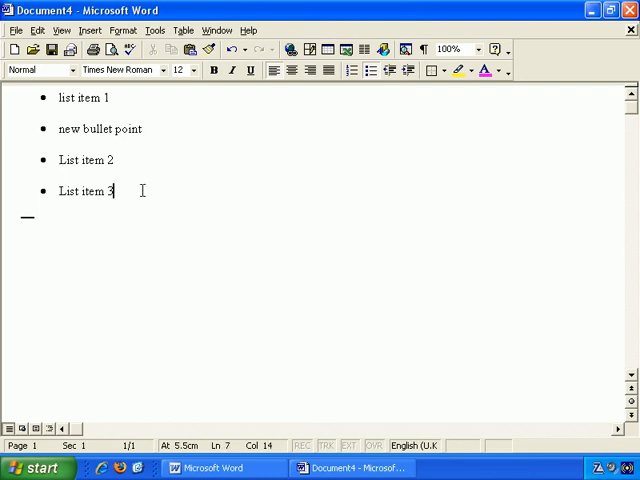
mouse_move(140, 160)
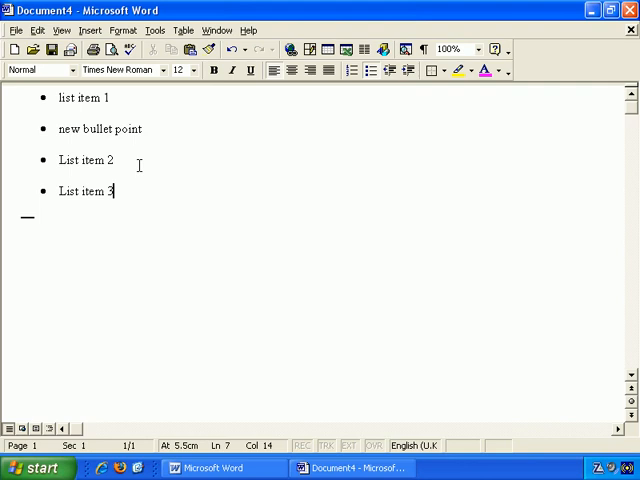
mouse_move(150, 170)
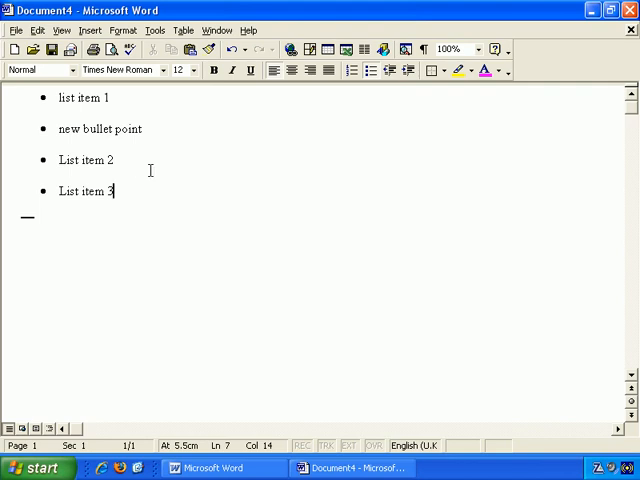
mouse_move(118, 190)
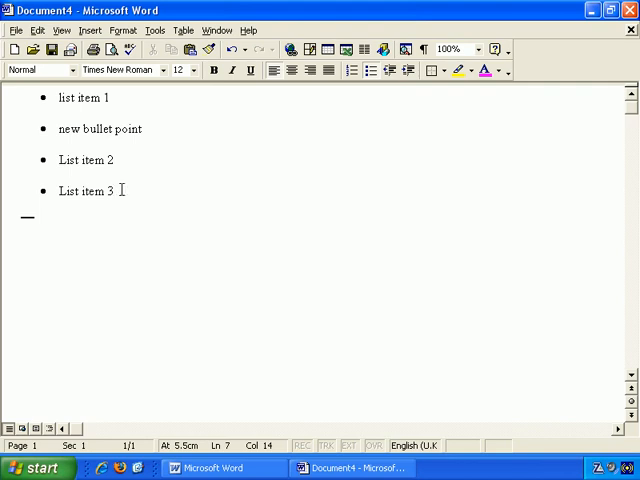
key(Return)
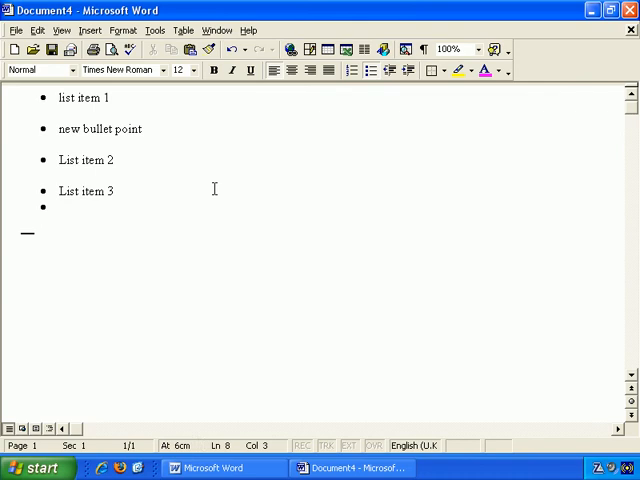
click(60, 208)
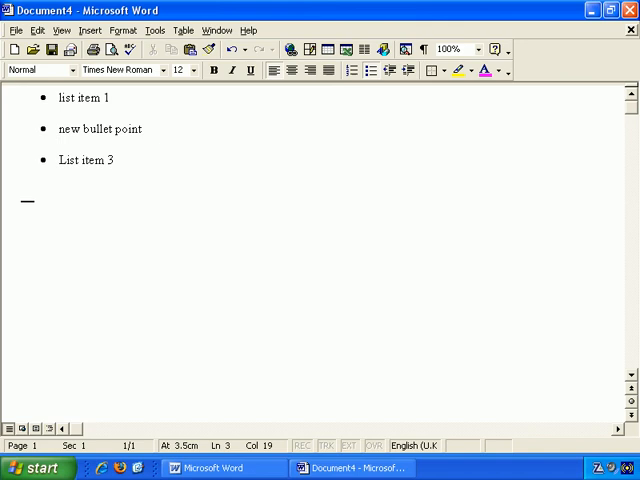
mouse_move(124, 192)
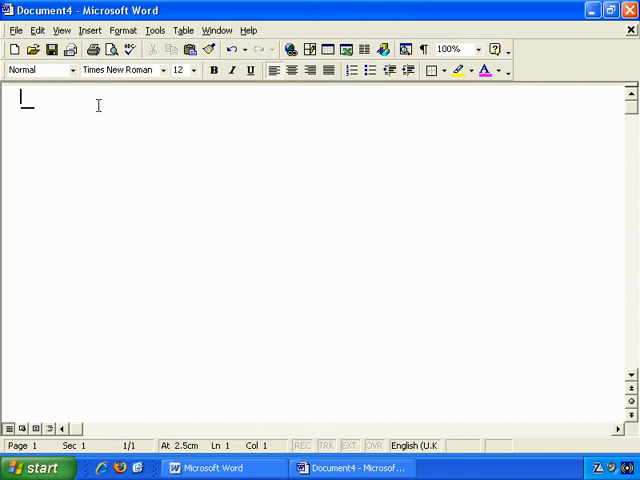
mouse_move(254, 104)
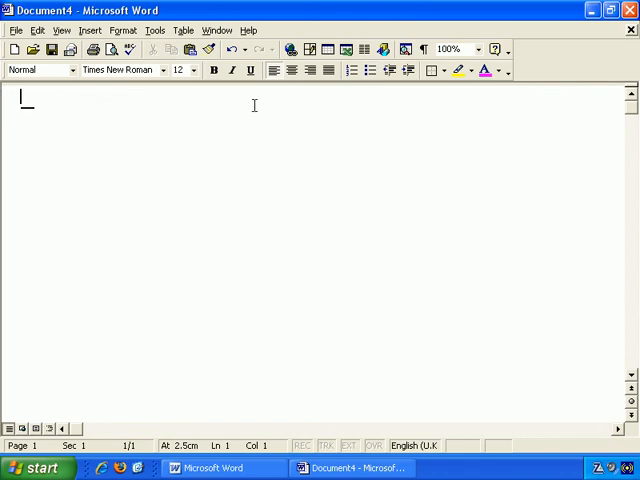
- Start a fresh bulleted list with 'list item number 1' and 'and this is item number 2'
click(372, 70)
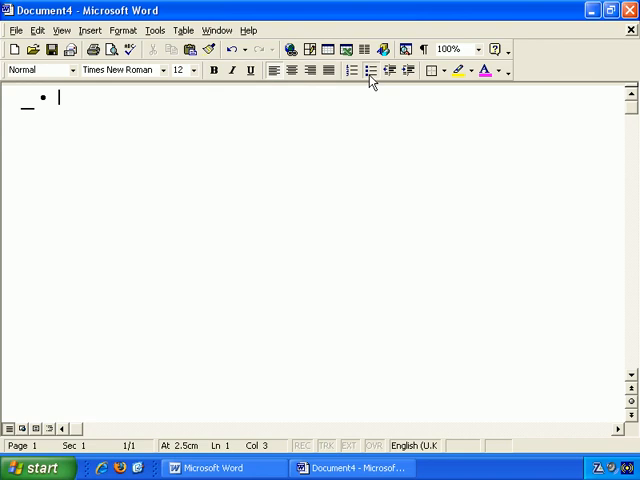
mouse_move(370, 70)
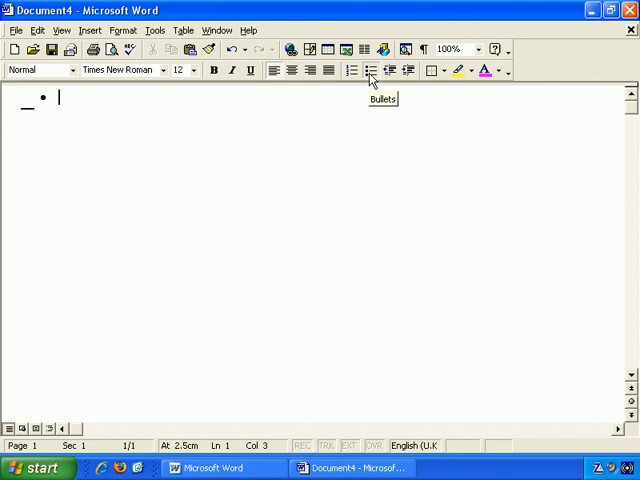
mouse_move(376, 200)
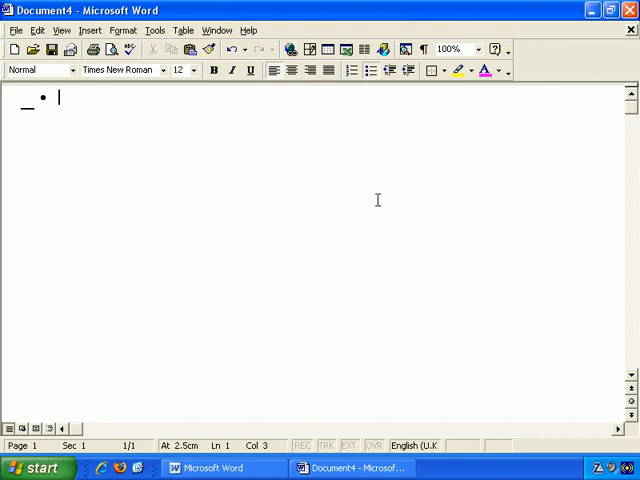
text(list)
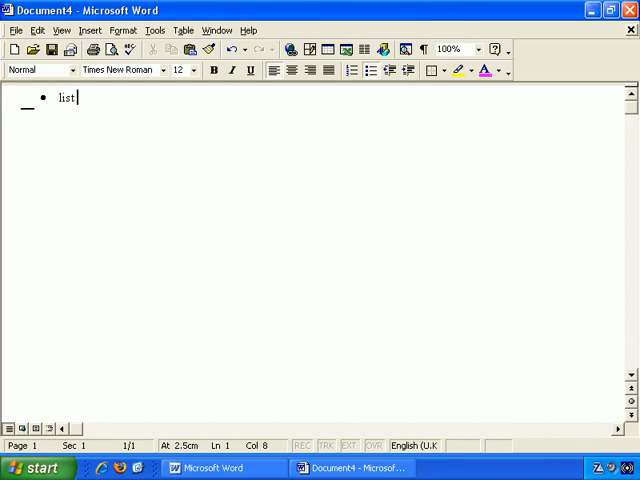
text(item number 1)
text(and)
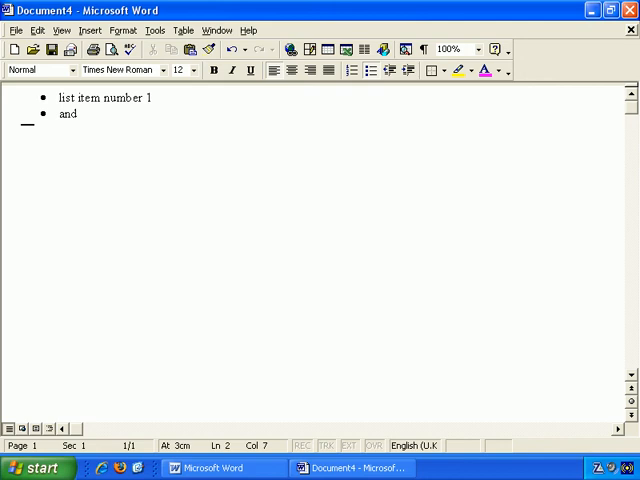
text(this is)
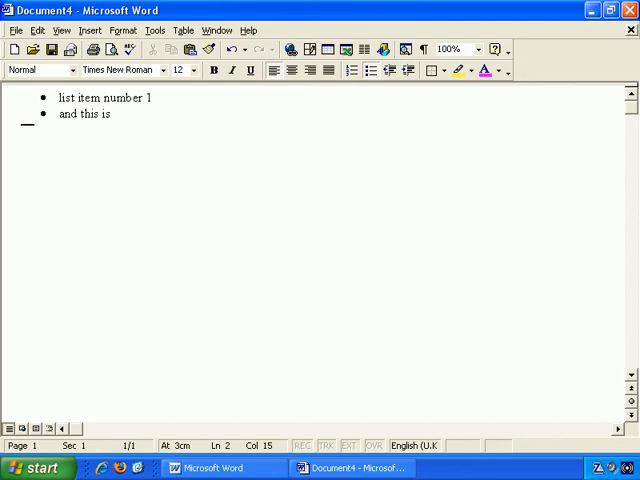
text(item number 2)
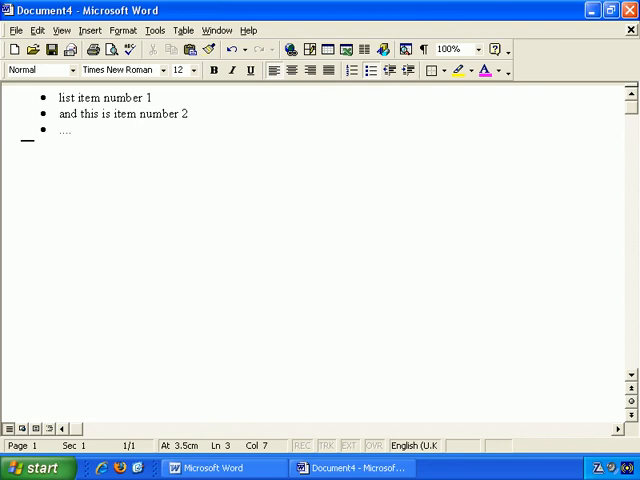
key(Return)
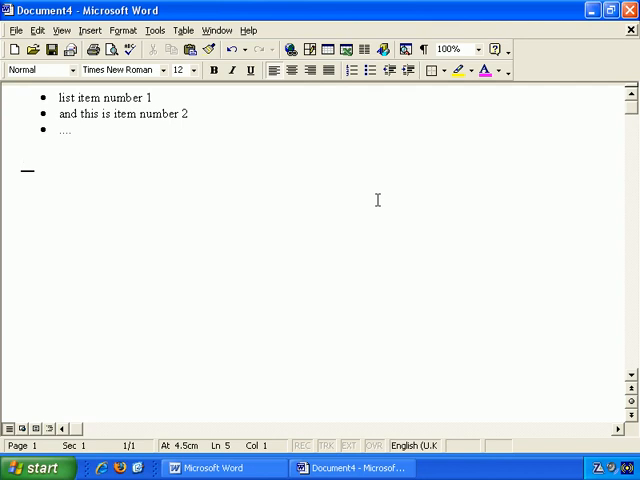
mouse_move(160, 204)
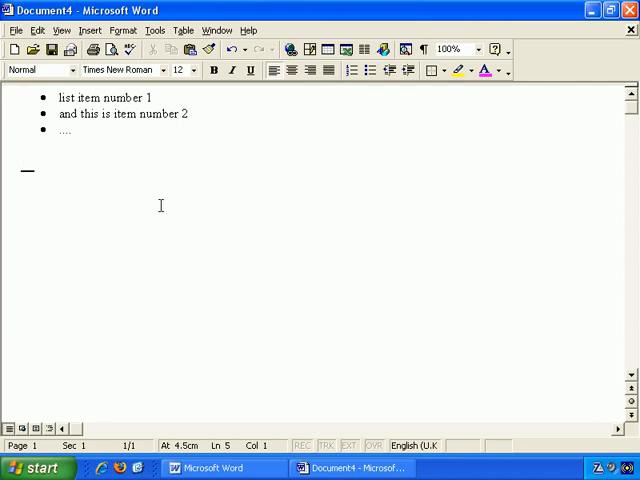
mouse_move(222, 168)
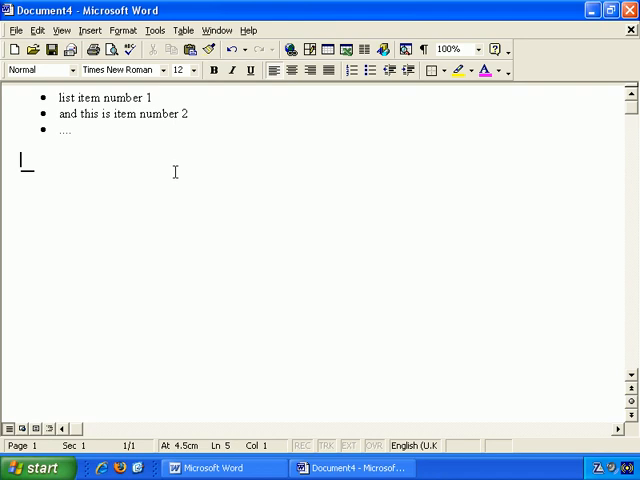
- Add a plain line 'item 1 of list number 2' below the list and go to the Format menu
key(Return)
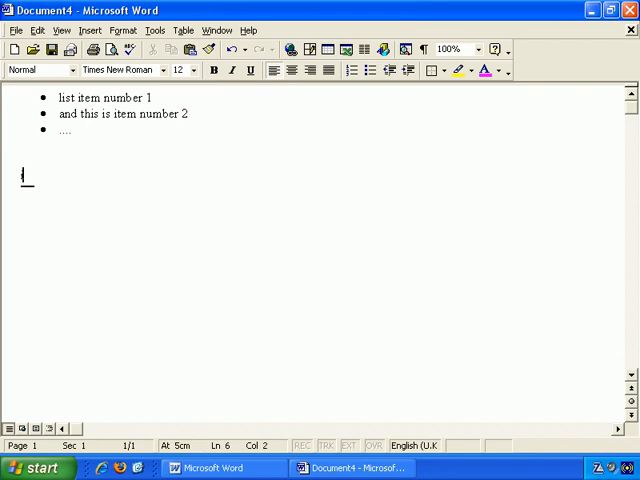
text(item 1 of list number 2)
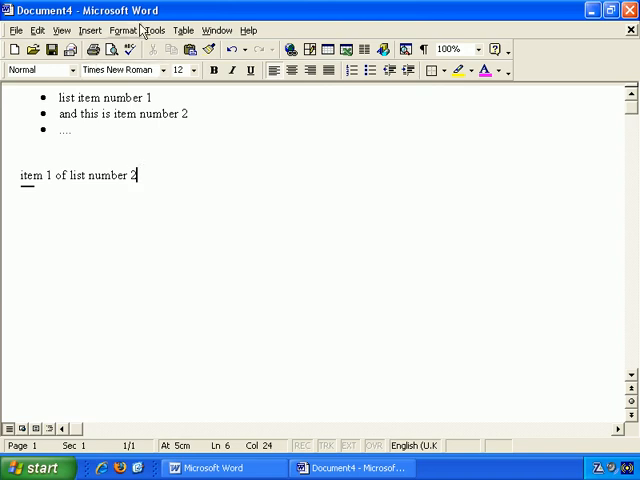
click(122, 30)
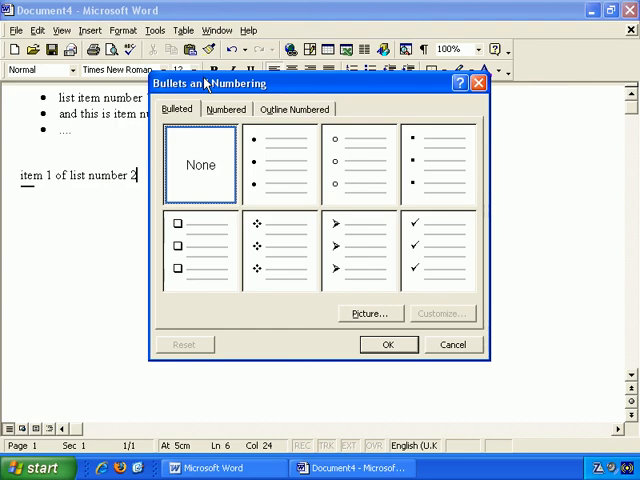
- In Bullets and Numbering, try the hollow circle, settle on the check-mark style and customize it
click(280, 164)
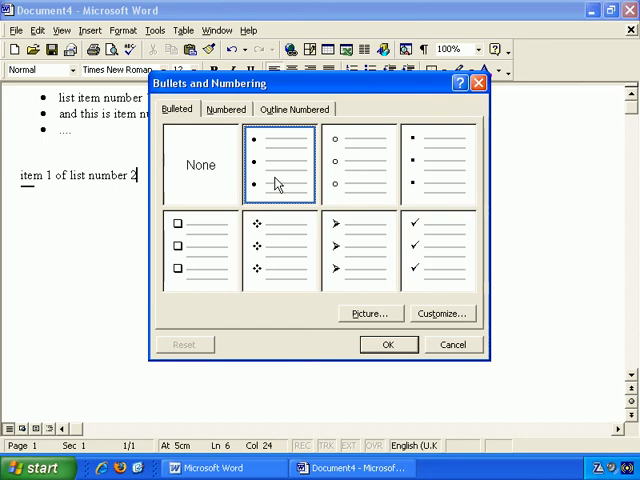
click(358, 164)
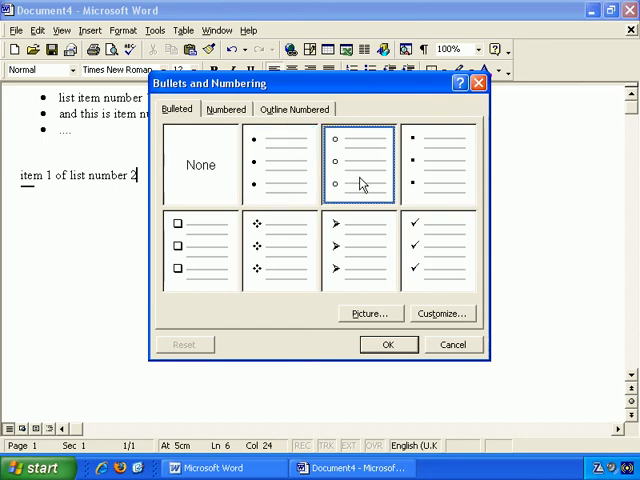
mouse_move(428, 244)
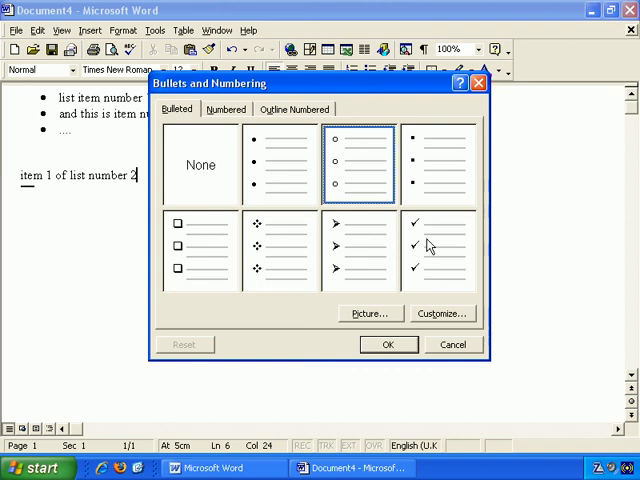
click(428, 250)
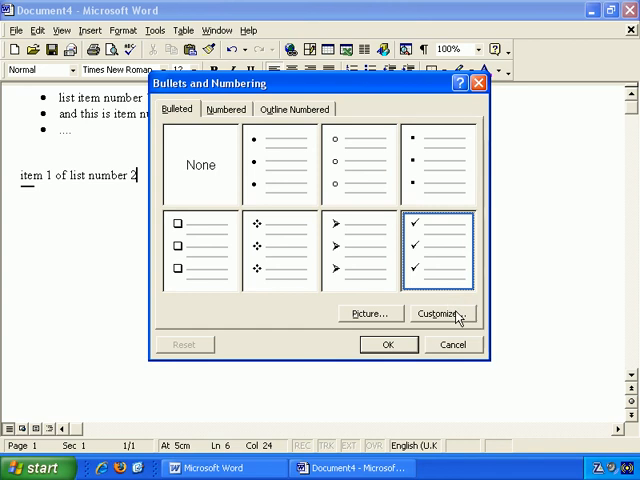
click(438, 312)
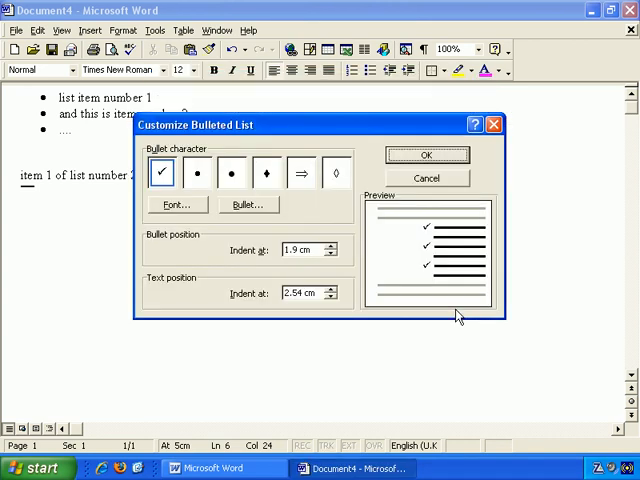
mouse_move(210, 224)
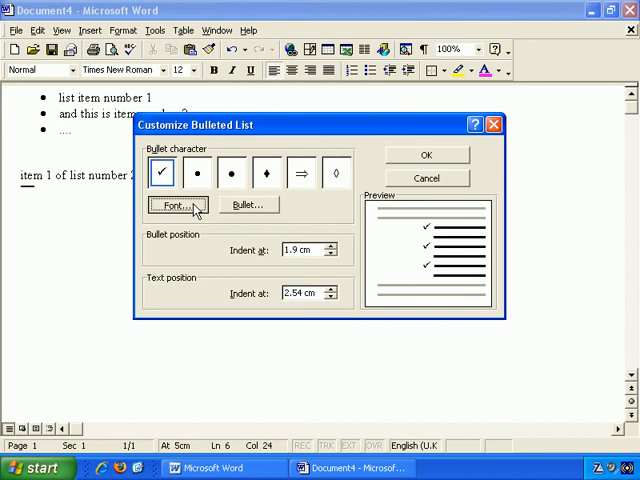
click(176, 204)
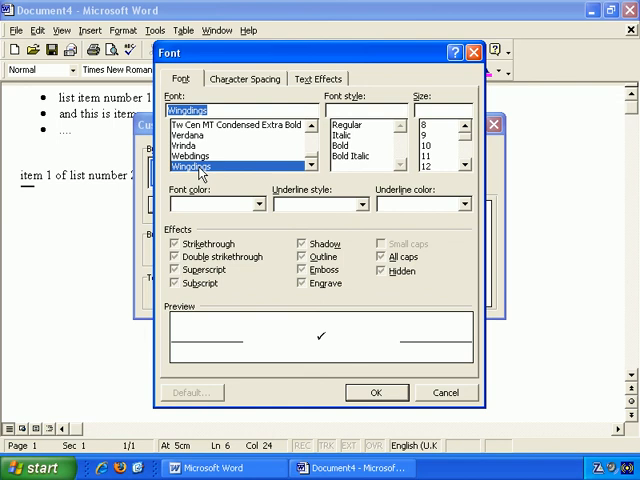
click(376, 392)
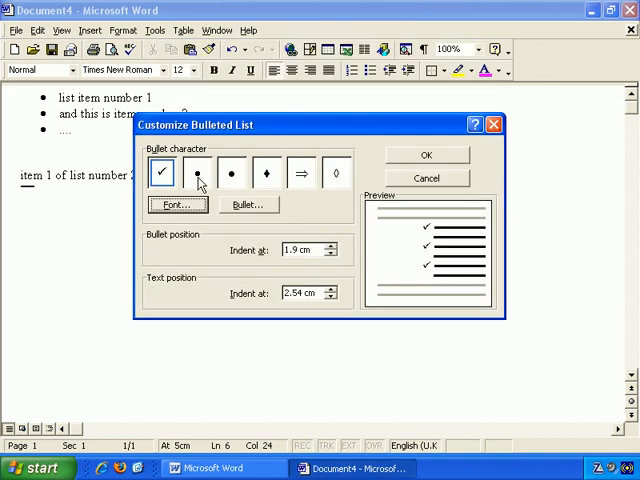
mouse_move(316, 188)
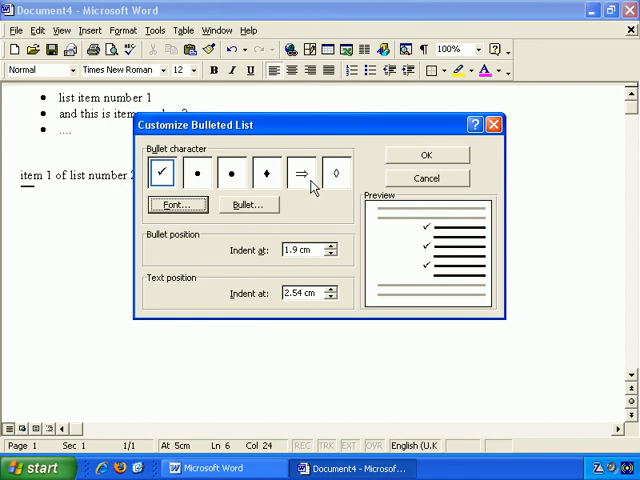
mouse_move(276, 204)
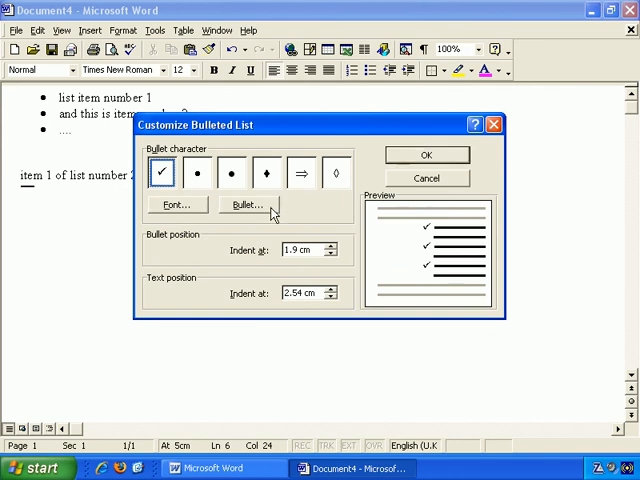
- Browse the Wingdings symbol grid, trying several symbols as the bullet character
click(246, 204)
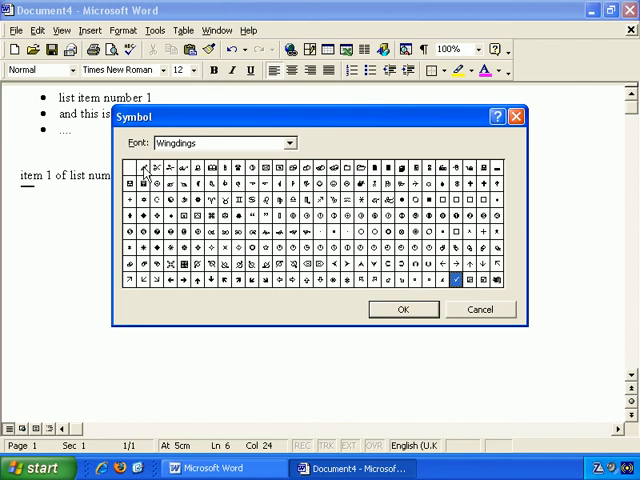
mouse_move(496, 284)
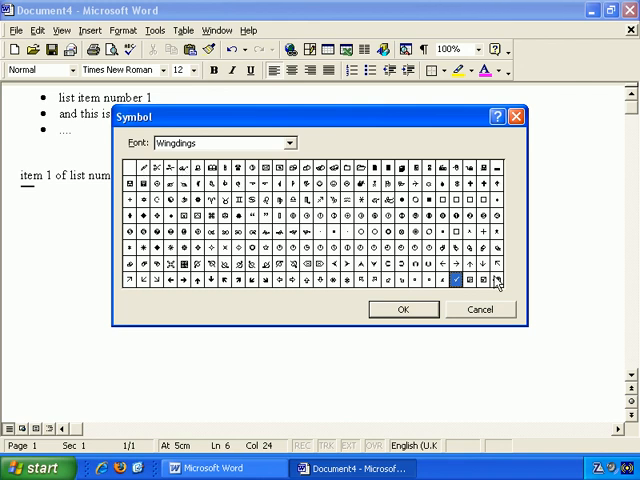
mouse_move(244, 268)
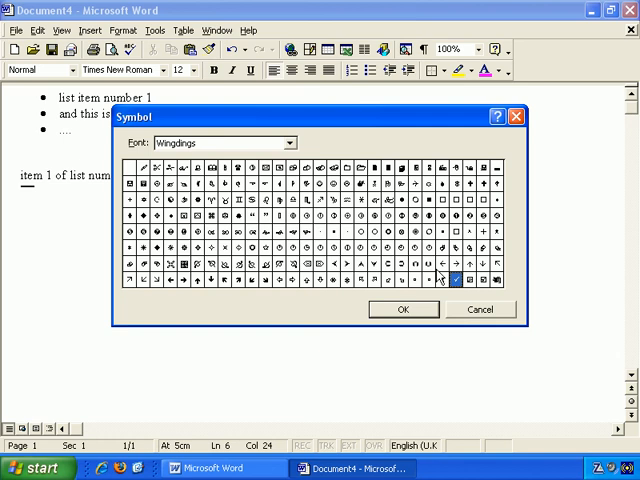
mouse_move(358, 240)
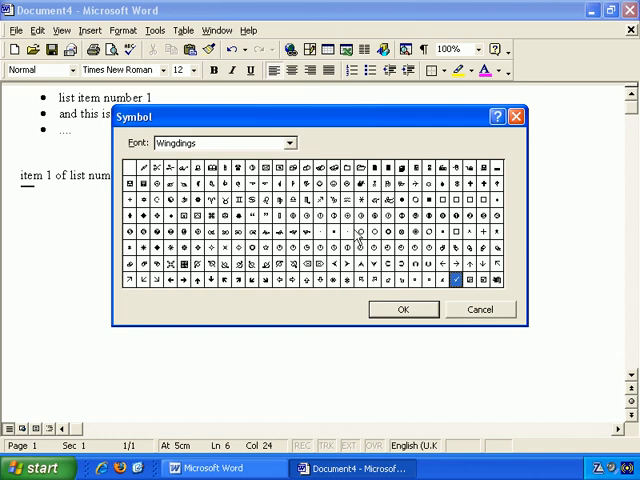
click(320, 216)
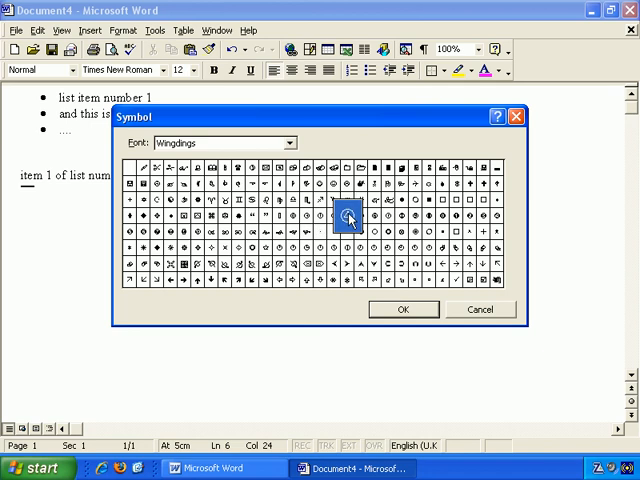
click(184, 264)
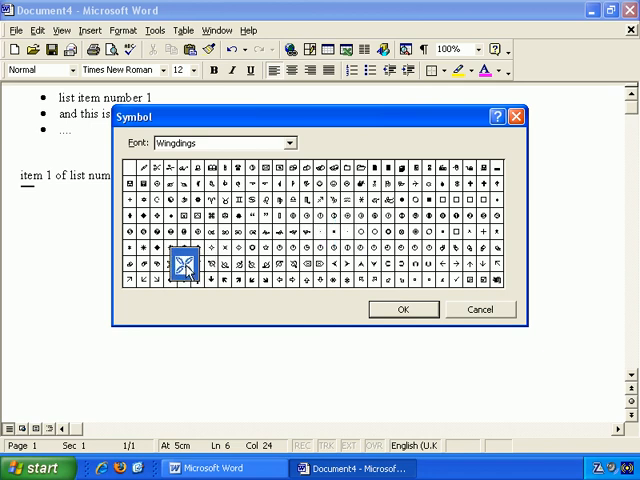
click(252, 264)
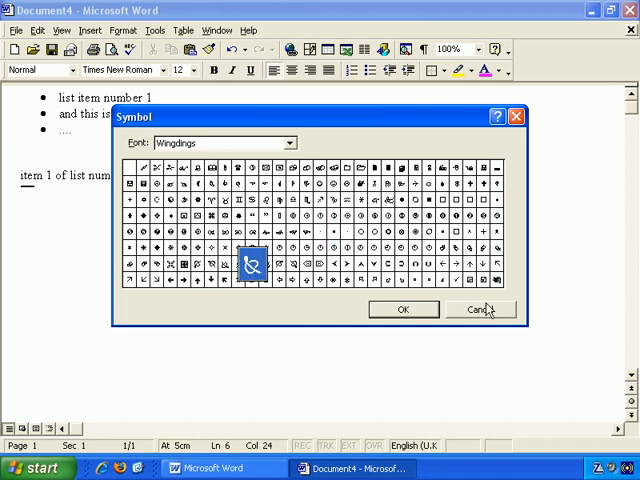
- Cancel the symbol choice and apply the check-mark bullet to 'item 1 of list number 2'
click(404, 308)
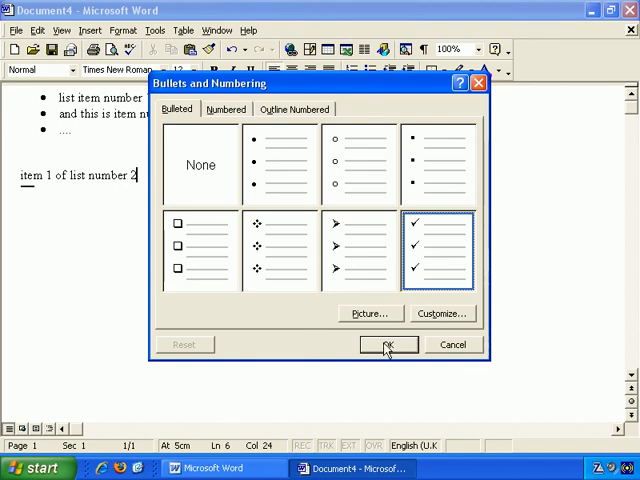
click(388, 344)
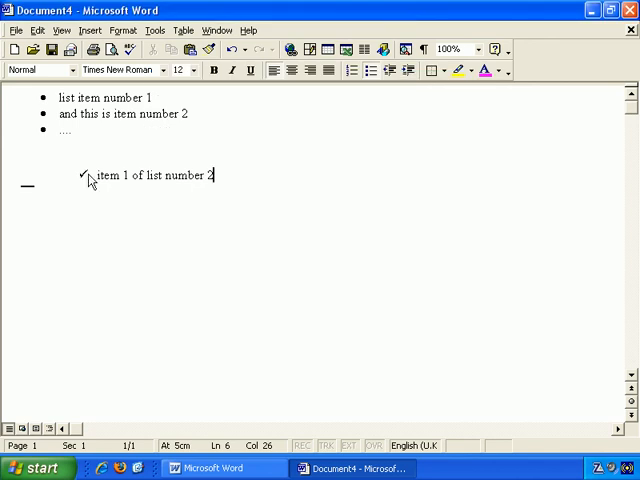
mouse_move(140, 208)
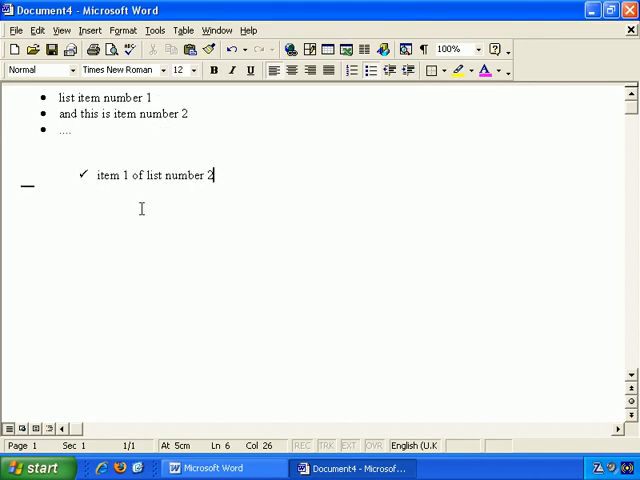
- Add a second check-mark item reading 'item 2 of list 2'
key(Return)
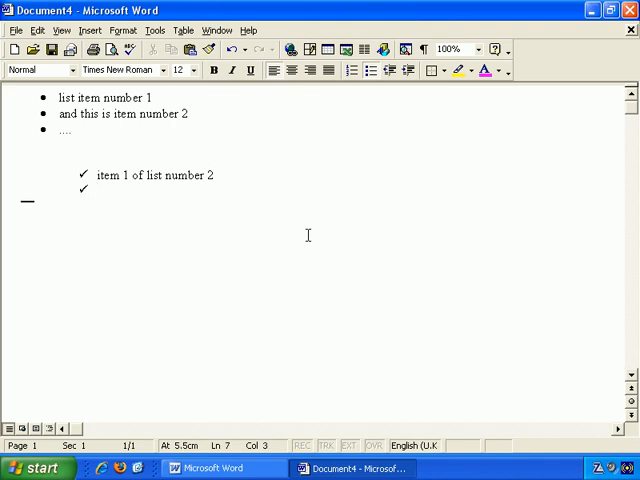
text(item 2 of list 2)
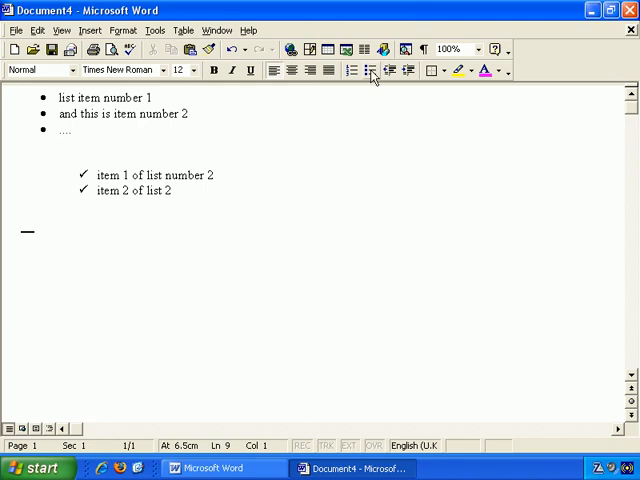
mouse_move(372, 70)
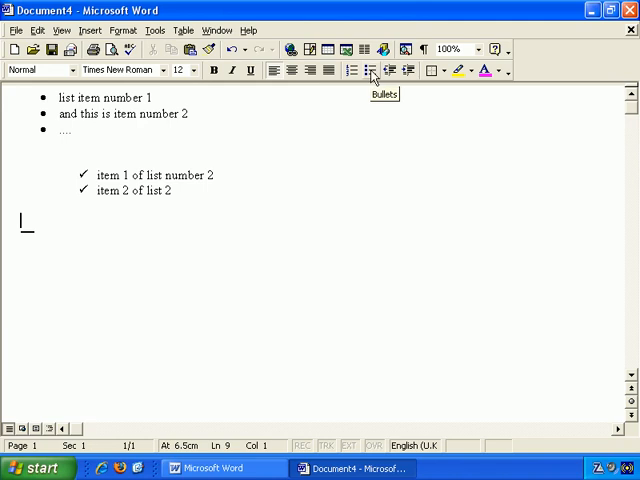